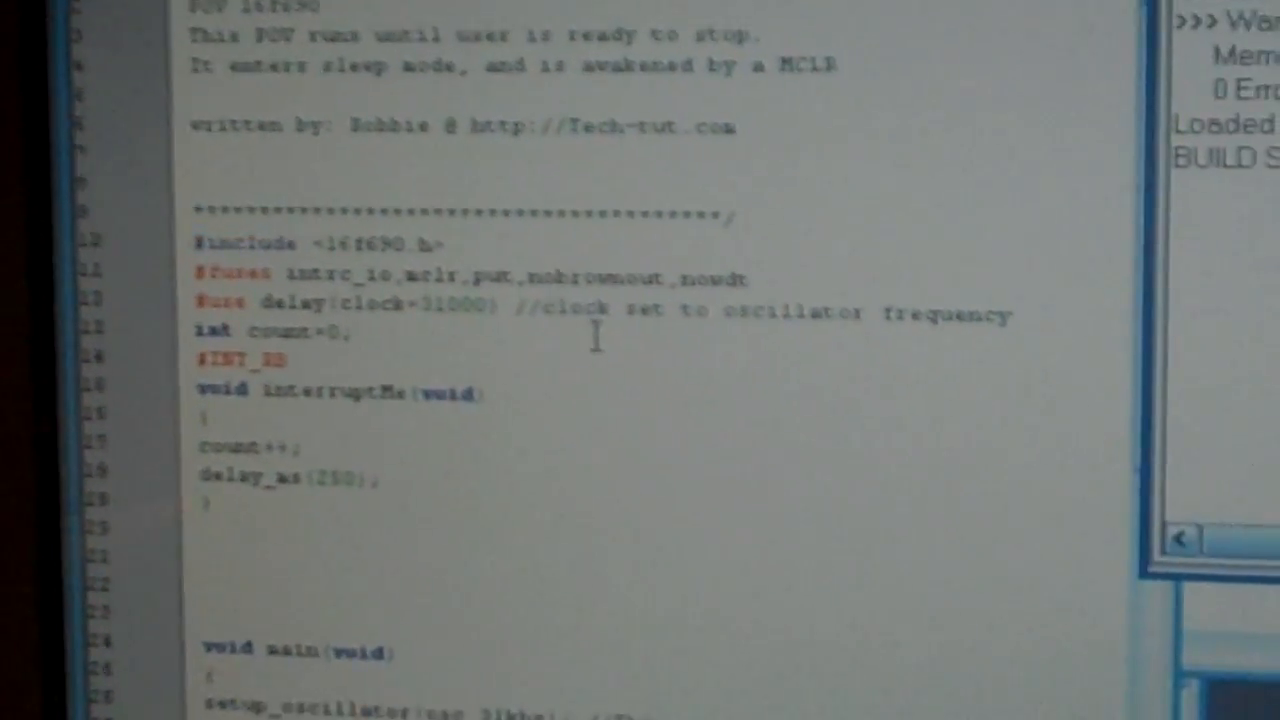
Export the compiled interrupt test program as interruptTest.hex, overwriting the existing file
scroll(down, 3)
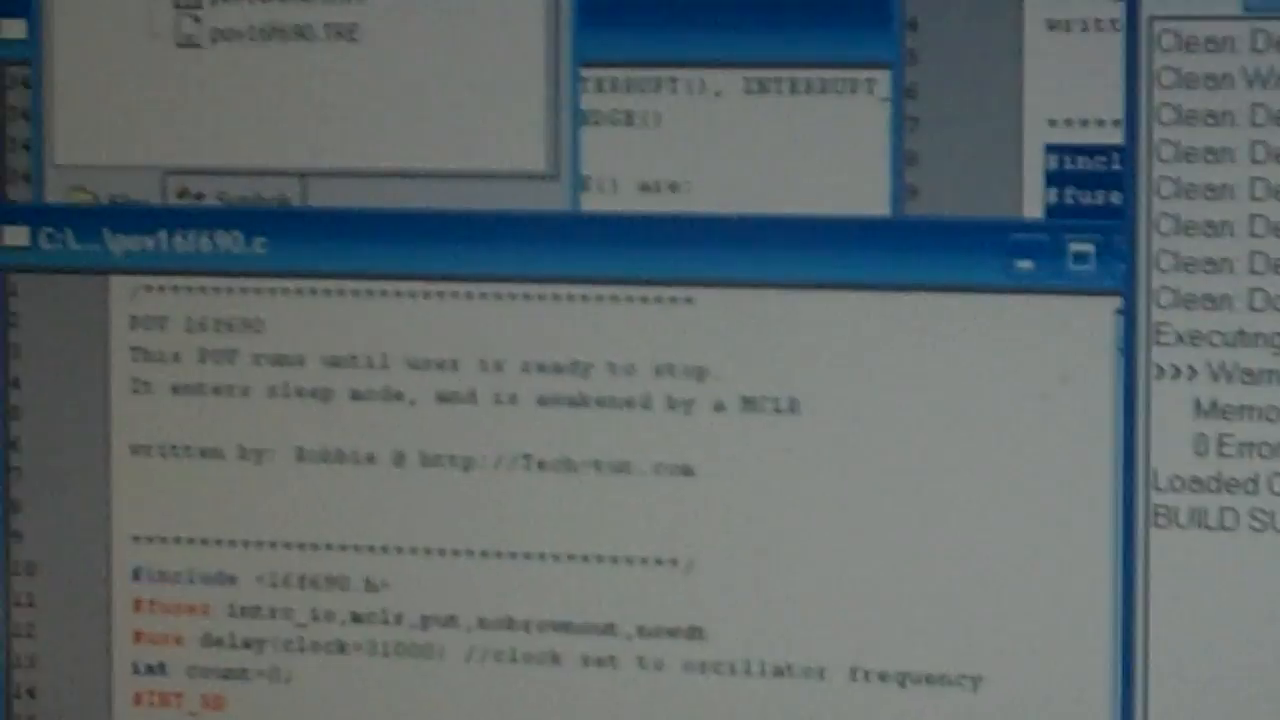
click(310, 25)
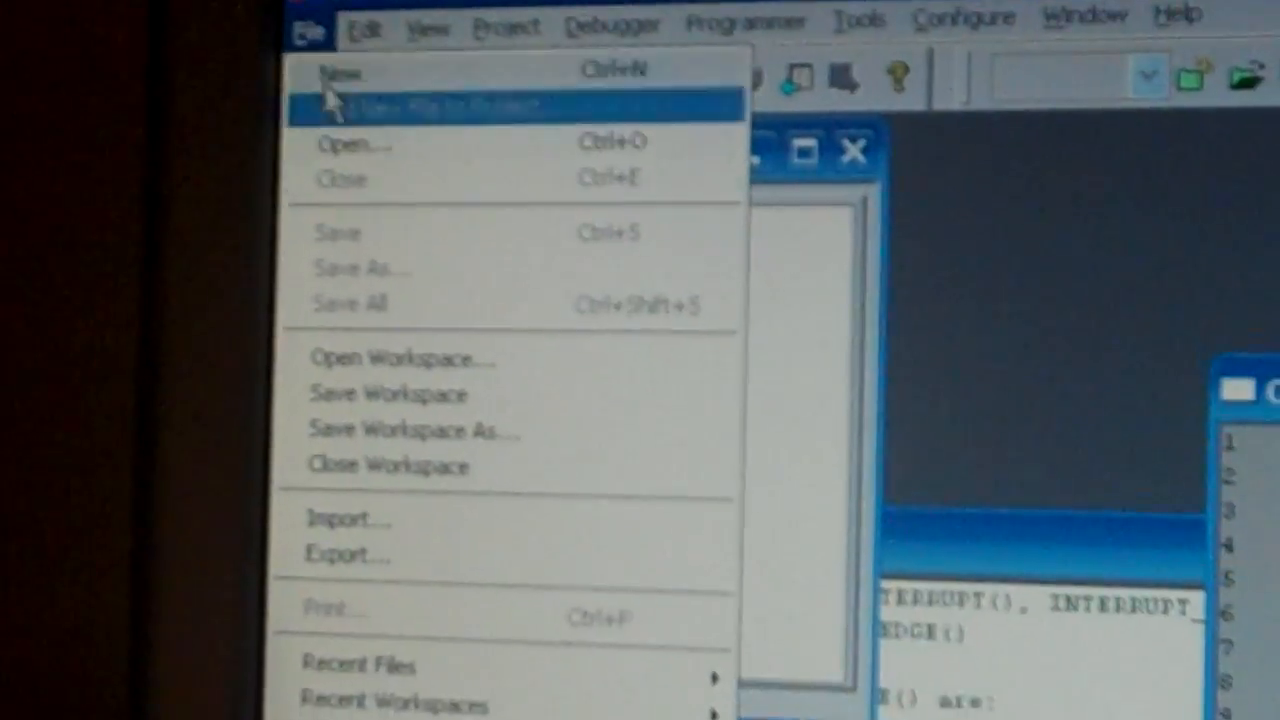
click(347, 553)
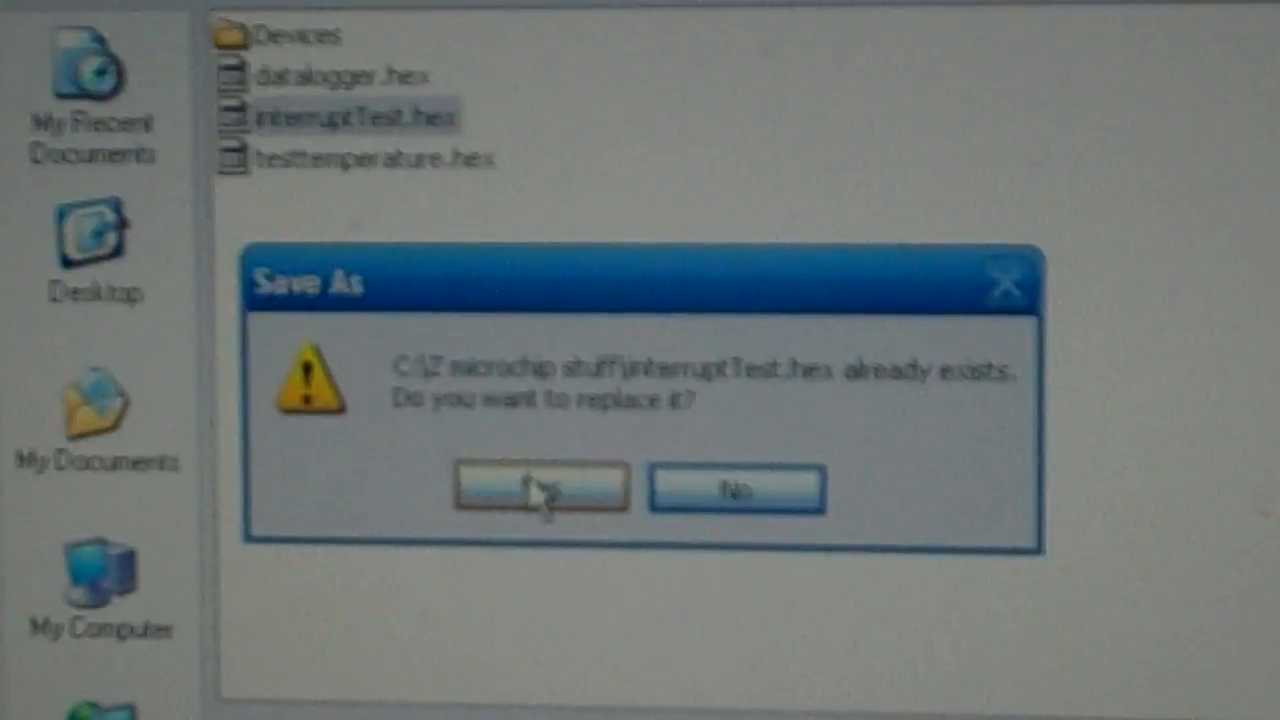
click(537, 489)
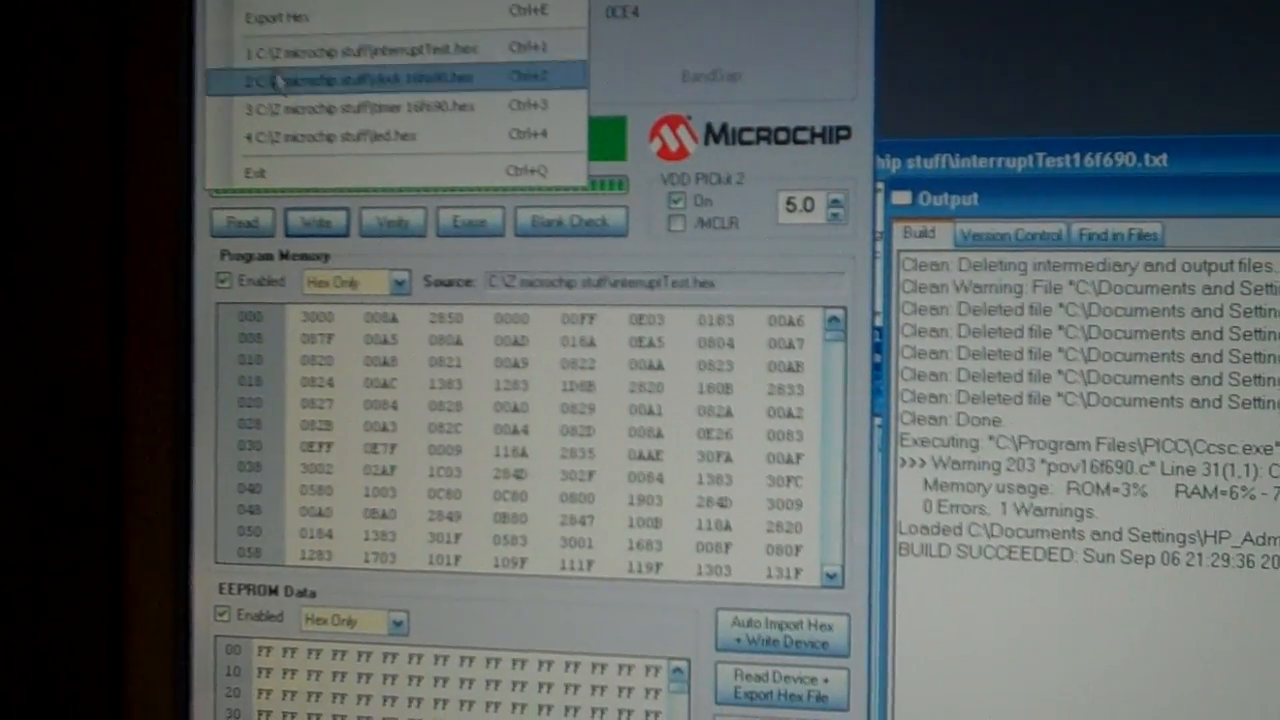
Import interruptTest.hex from the recent files list into PICkit 2
click(380, 77)
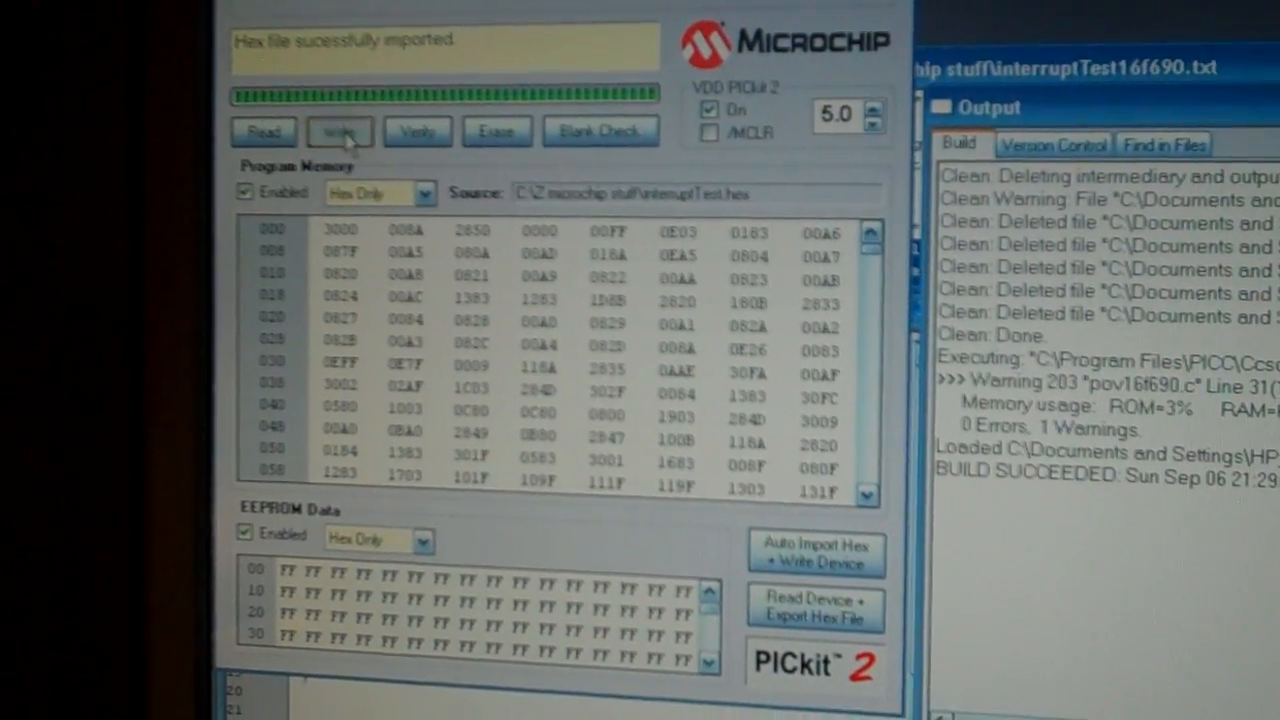
Write interruptTest.hex to the PIC16F690 until 'Programming Successful' appears
click(339, 130)
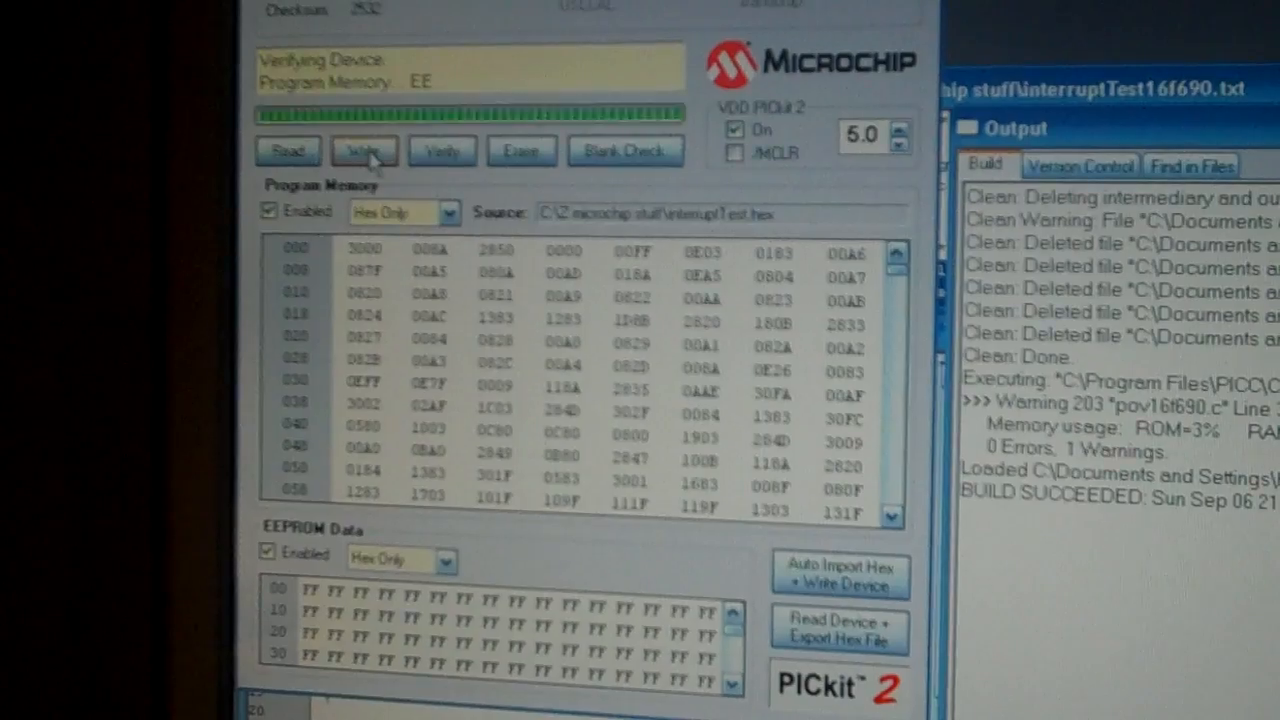
click(363, 151)
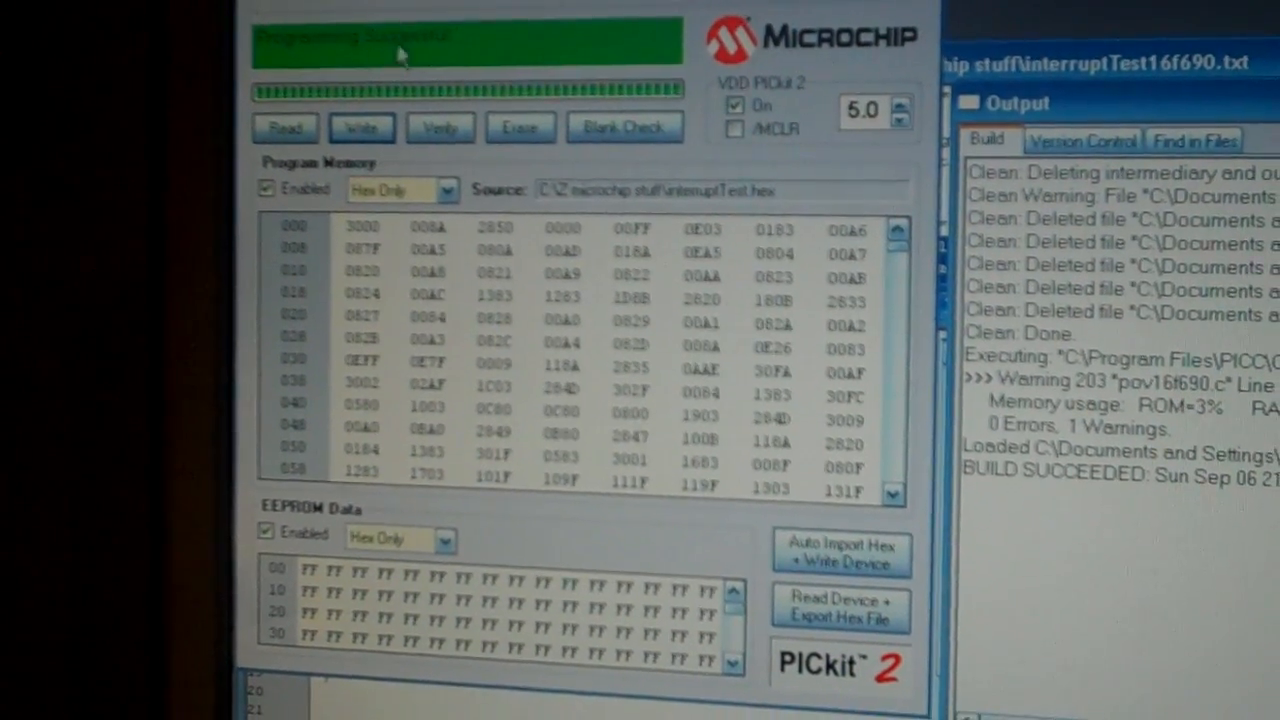